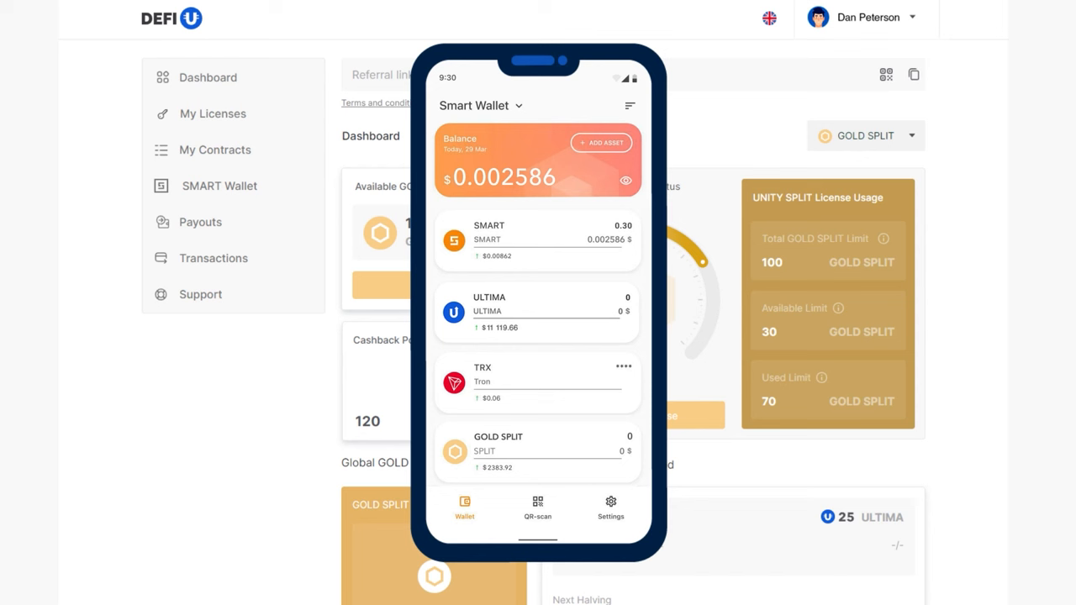
Start a GOLD SPLIT payout and enter the receiving wallet address and a 20 GOLD SPLIT amount.
left_click(537, 239)
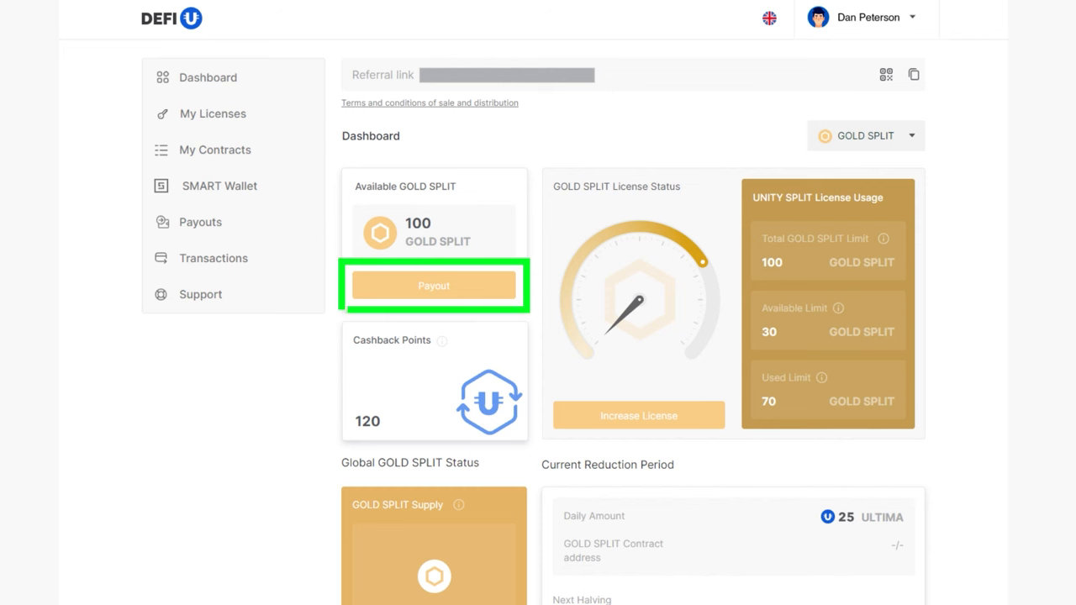
left_click(433, 285)
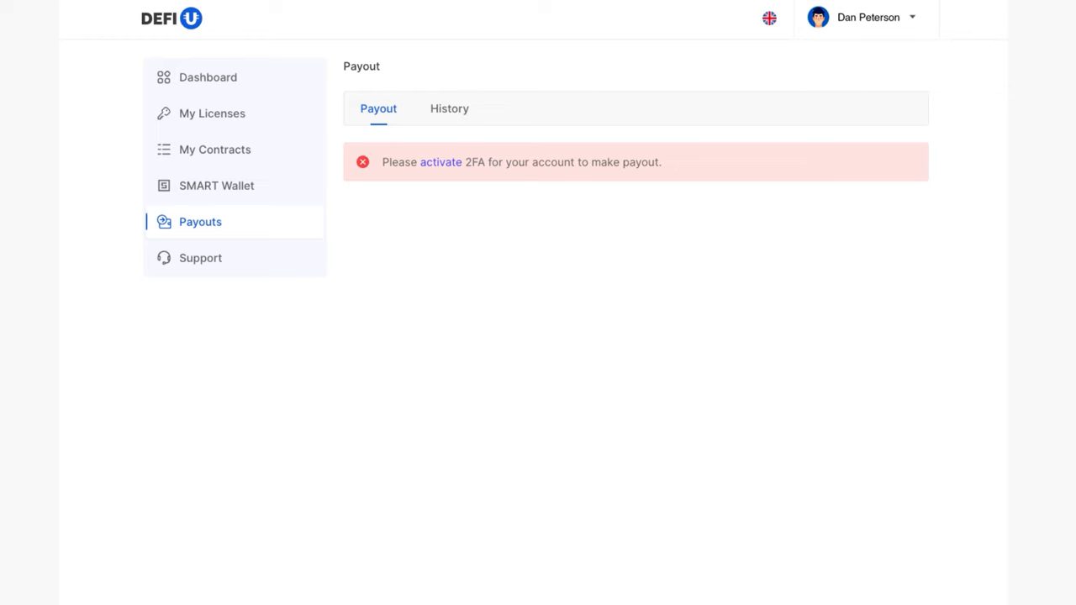
left_click(440, 162)
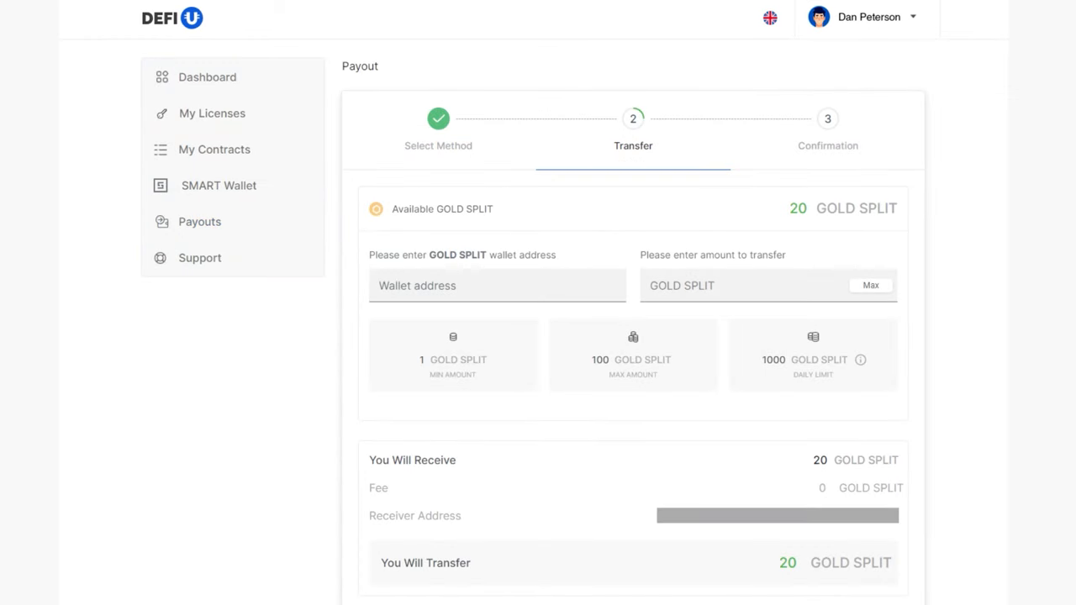
left_click(497, 285)
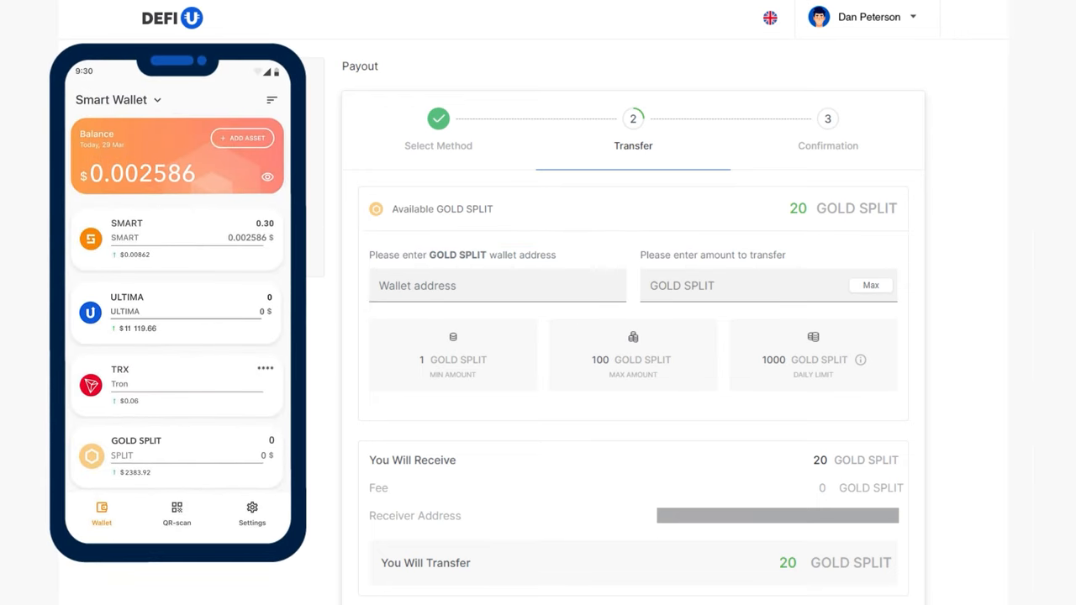
left_click(135, 456)
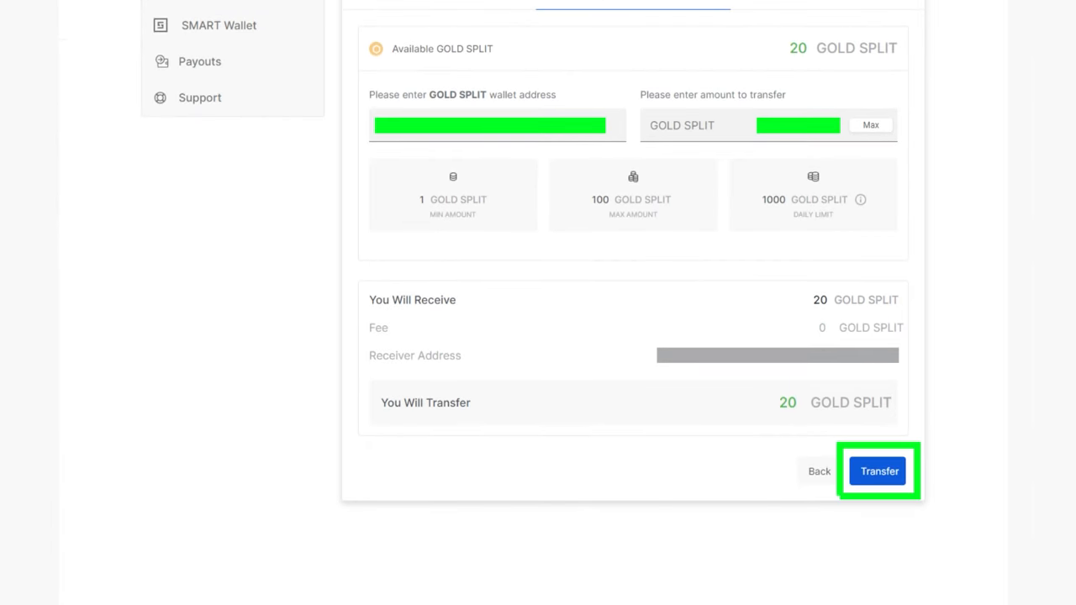
left_click(879, 471)
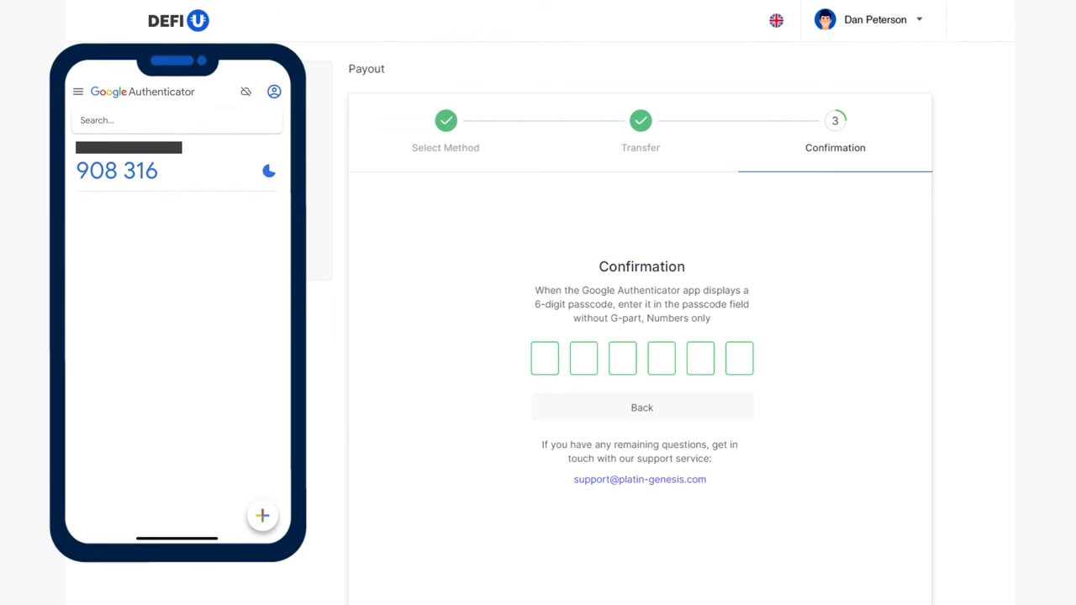
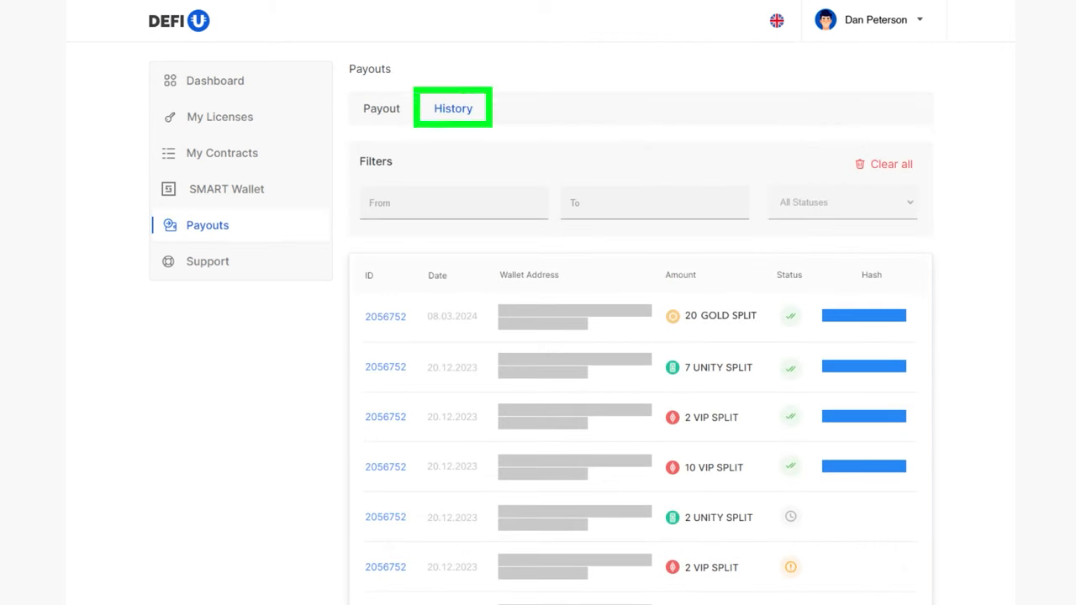
left_click(452, 107)
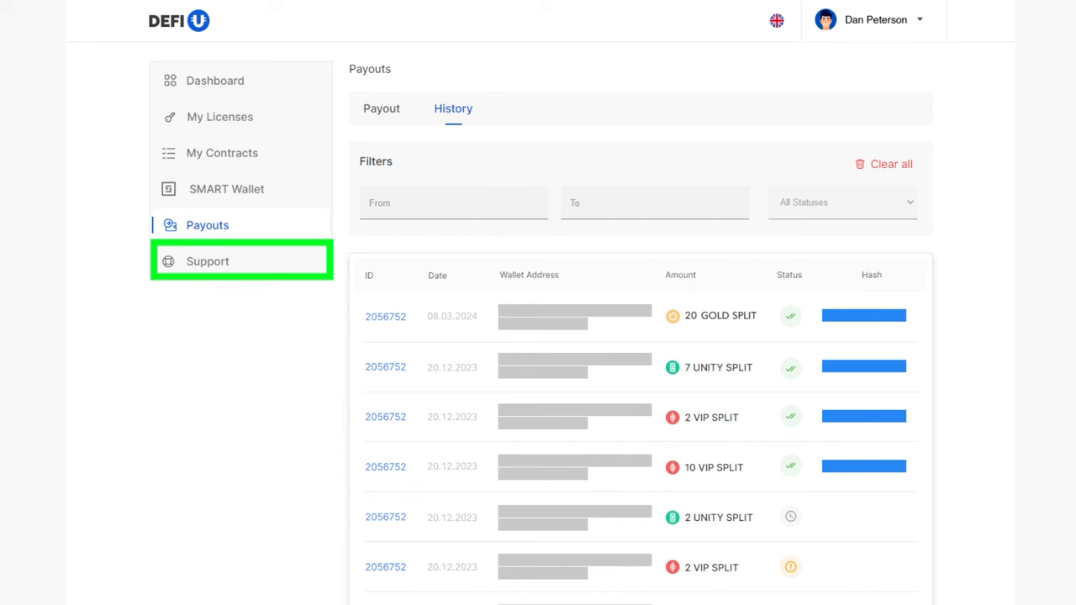
left_click(206, 260)
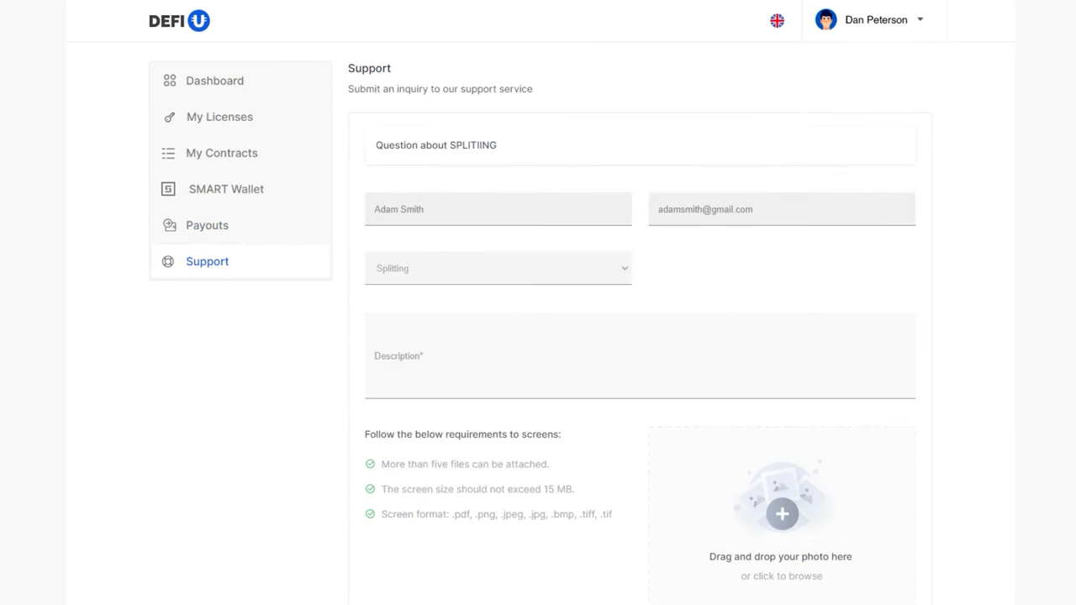